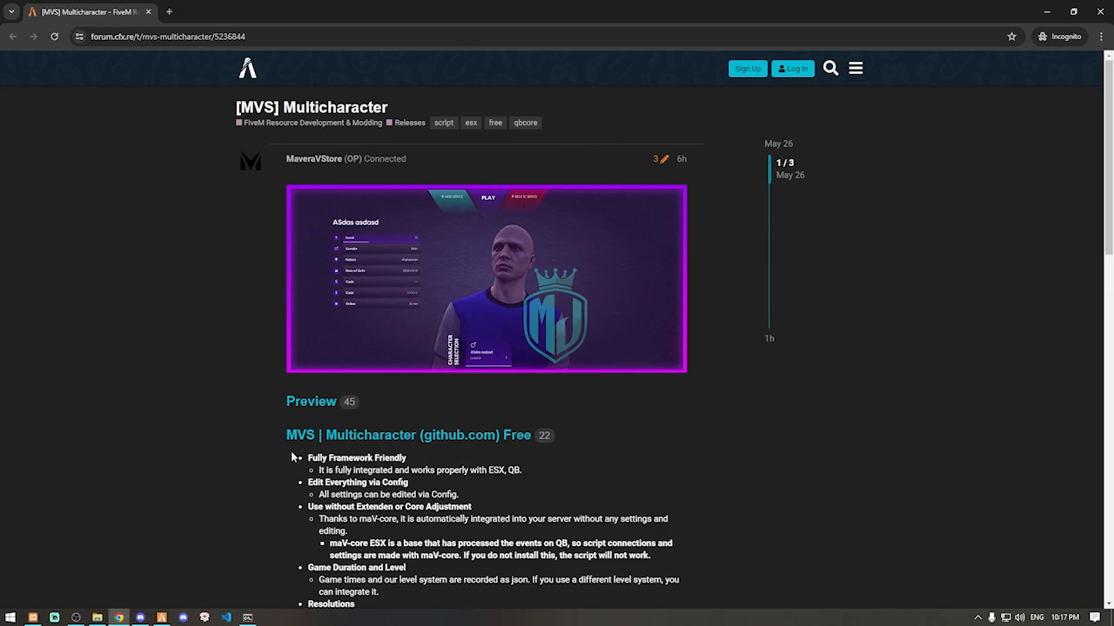
pyautogui.moveTo(301, 500)
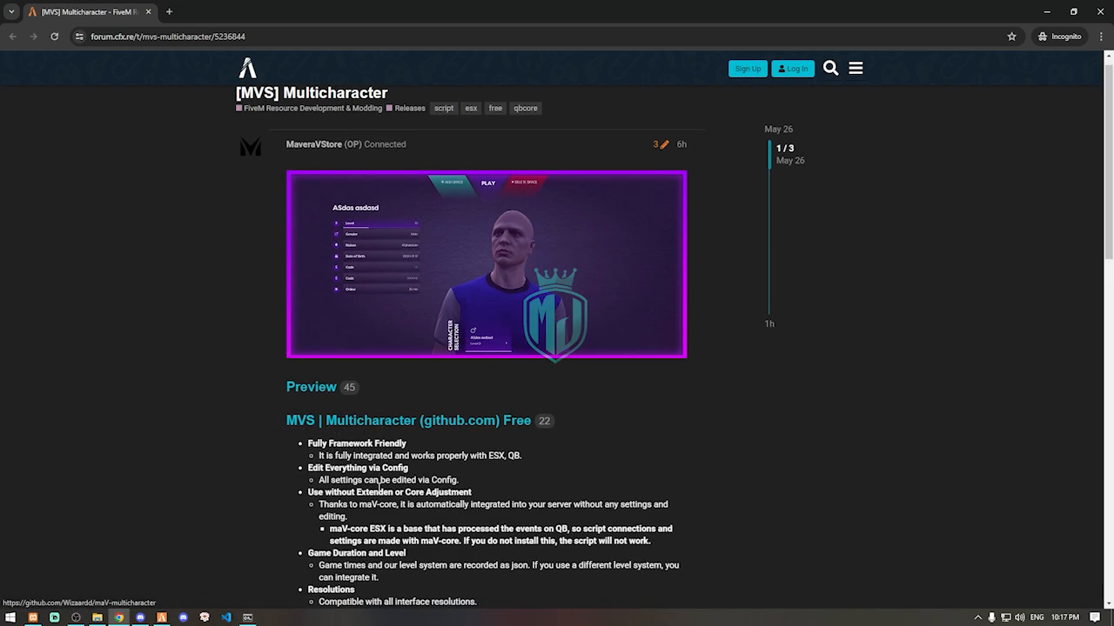
# Download the maV-multicharacter repository from GitHub as a ZIP.
pyautogui.scroll(-3)
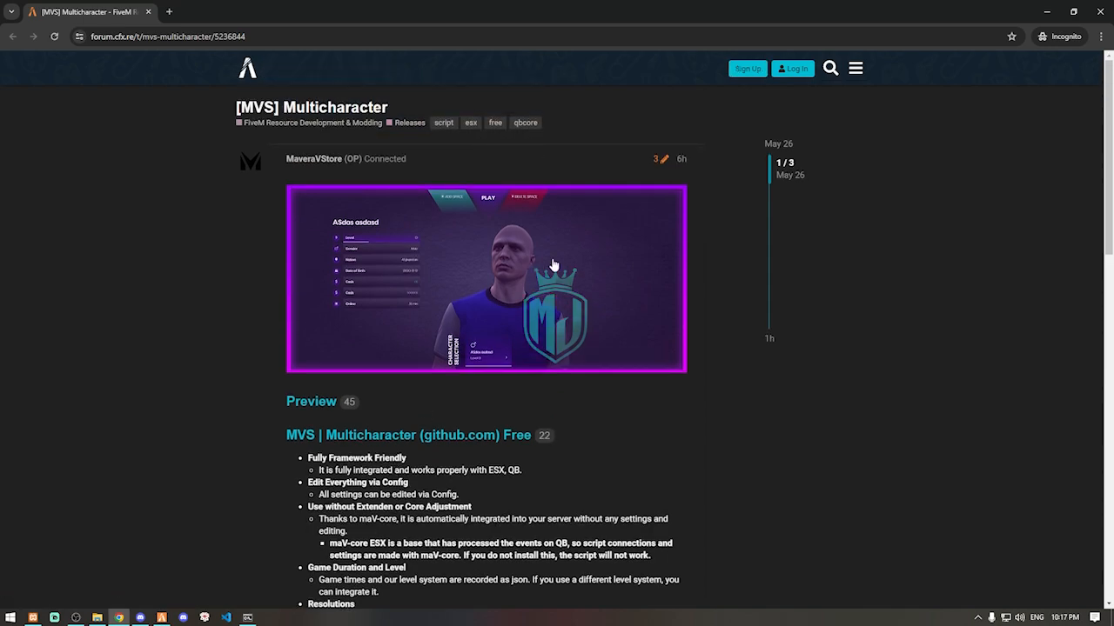
pyautogui.scroll(-3)
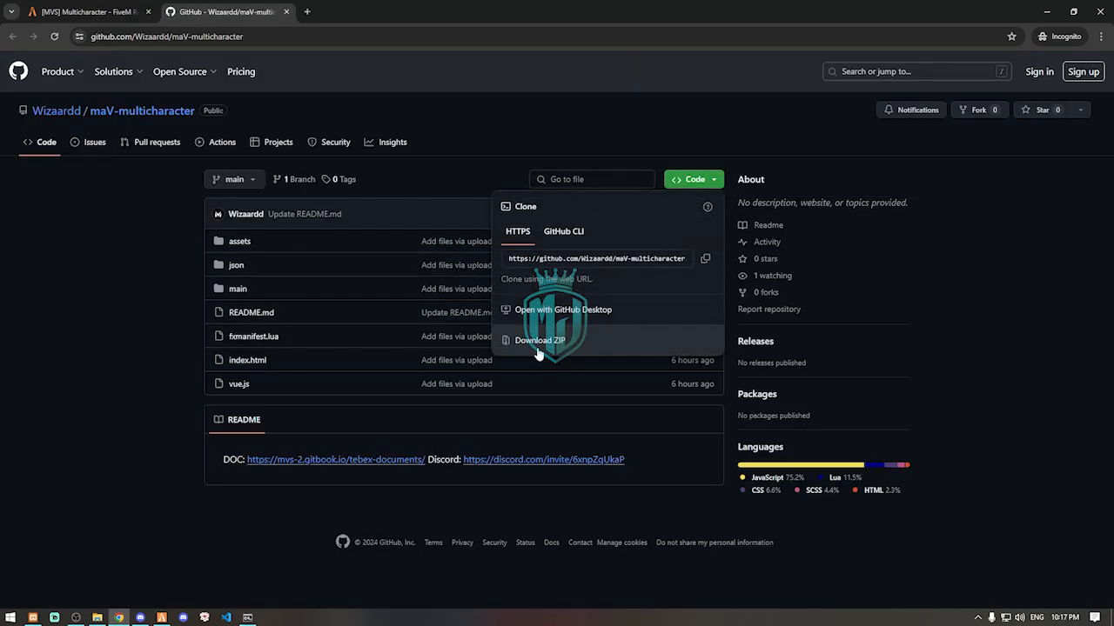
pyautogui.click(540, 340)
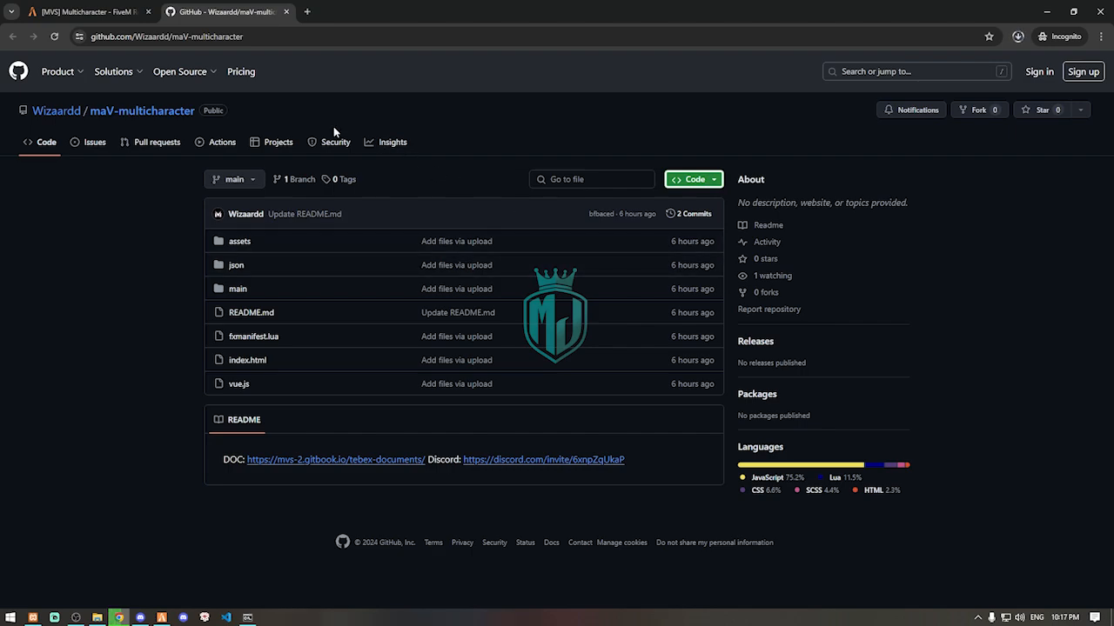
# Open the maV_core repository in a new tab, view its download options, and open the downloaded archive.
pyautogui.click(83, 12)
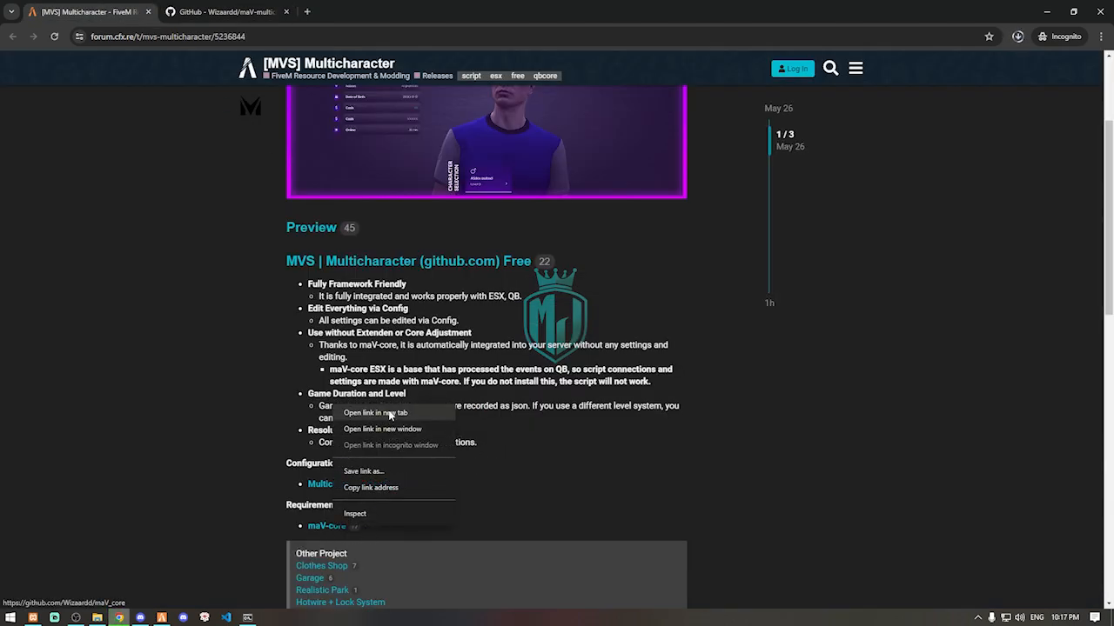
pyautogui.click(375, 412)
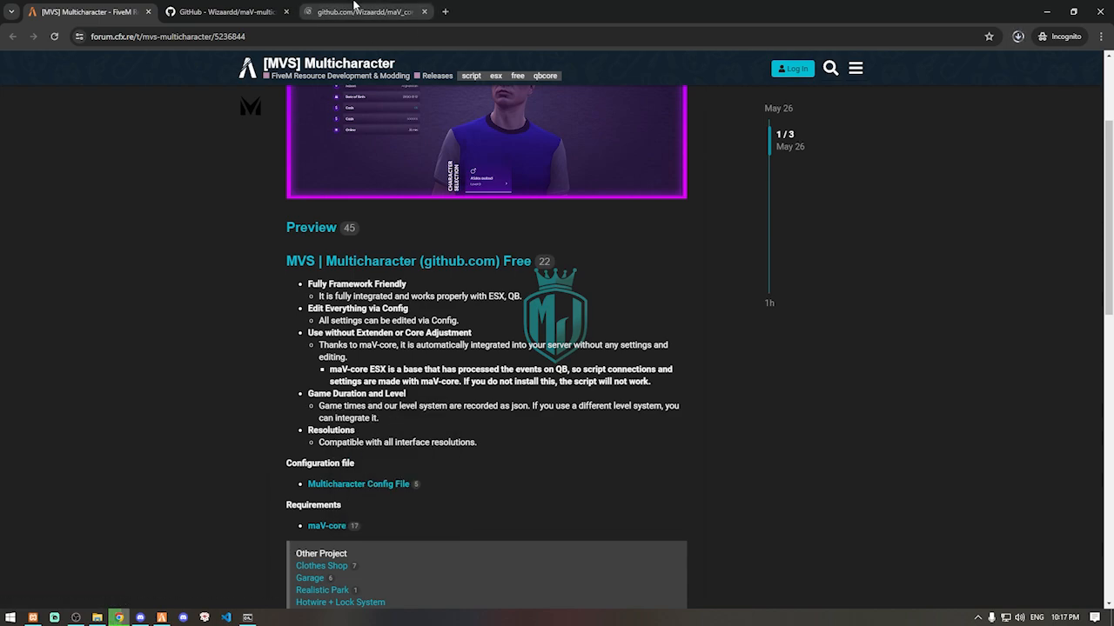
pyautogui.click(366, 11)
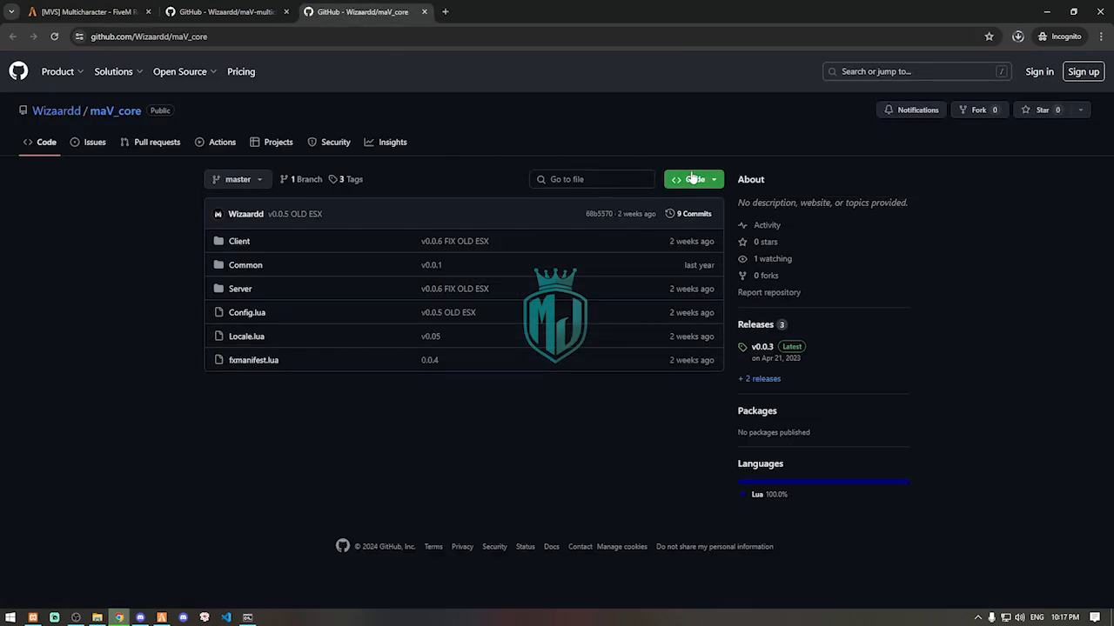
pyautogui.click(693, 179)
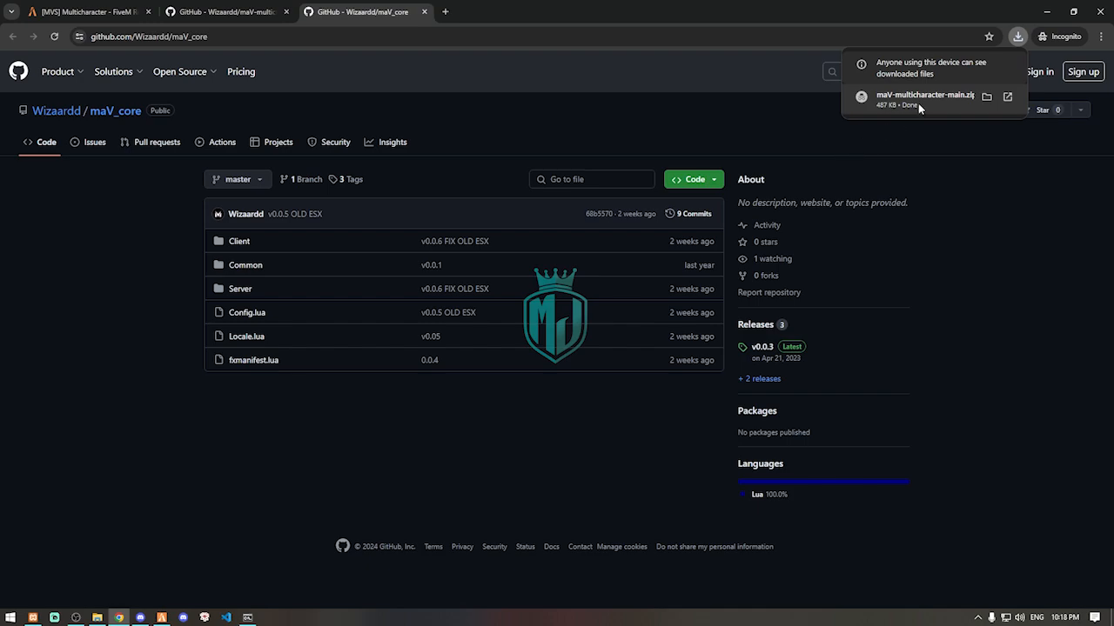
pyautogui.click(925, 96)
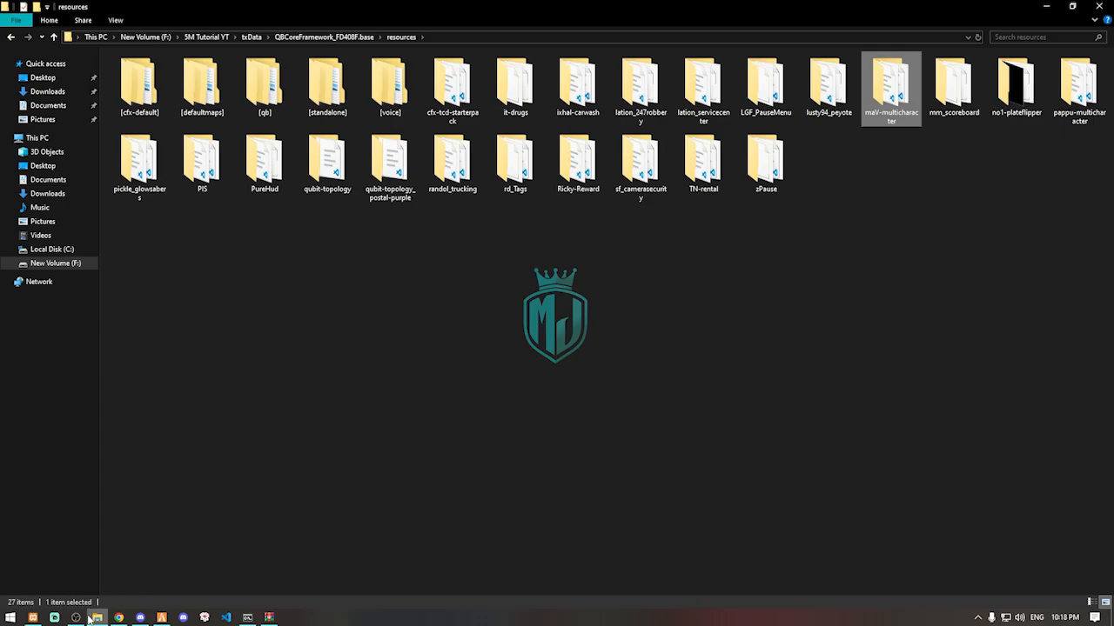
# Check the maV-multicharacter folder in resources, then return to the browser.
pyautogui.doubleClick(890, 81)
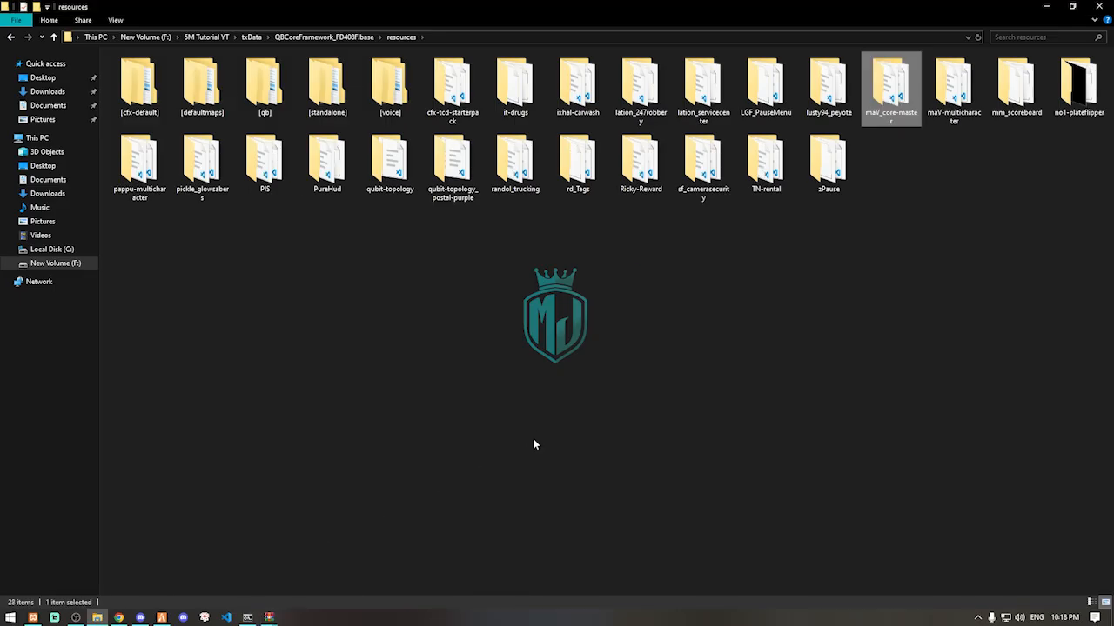
pyautogui.click(890, 112)
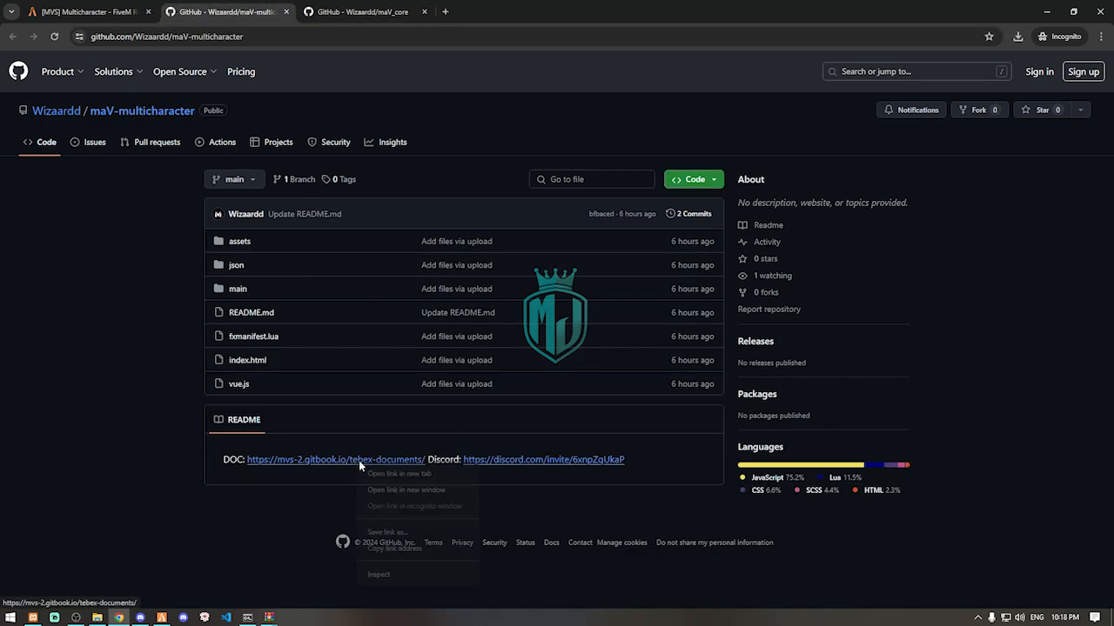
# Open the MaveraV Store docs, read the maV-multicharacters Installation page, then the QB SQL page.
pyautogui.click(398, 473)
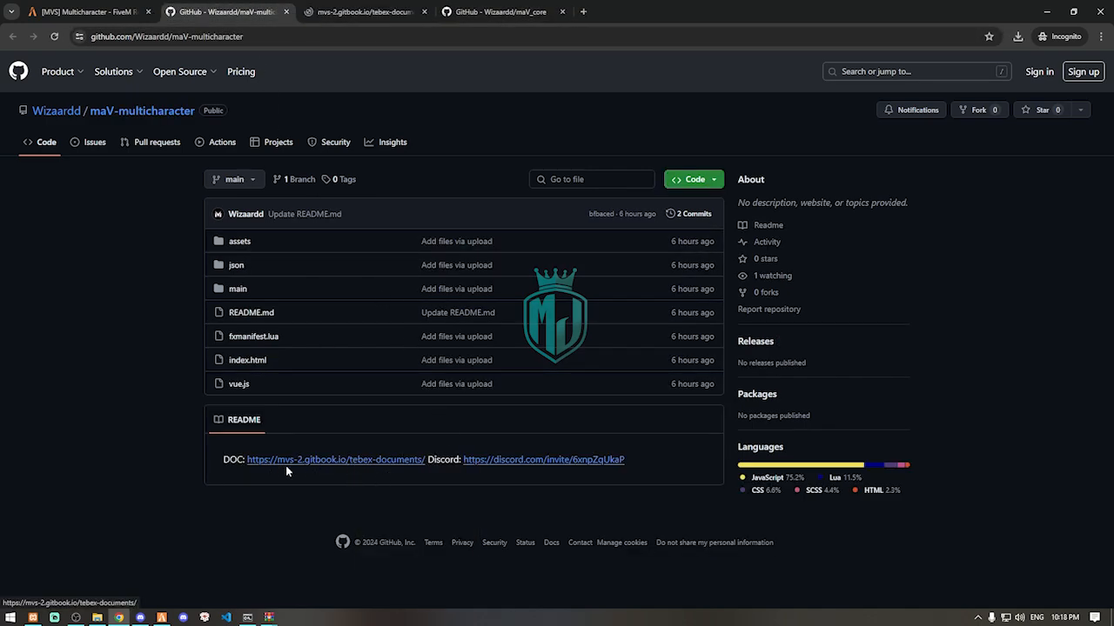
pyautogui.click(335, 460)
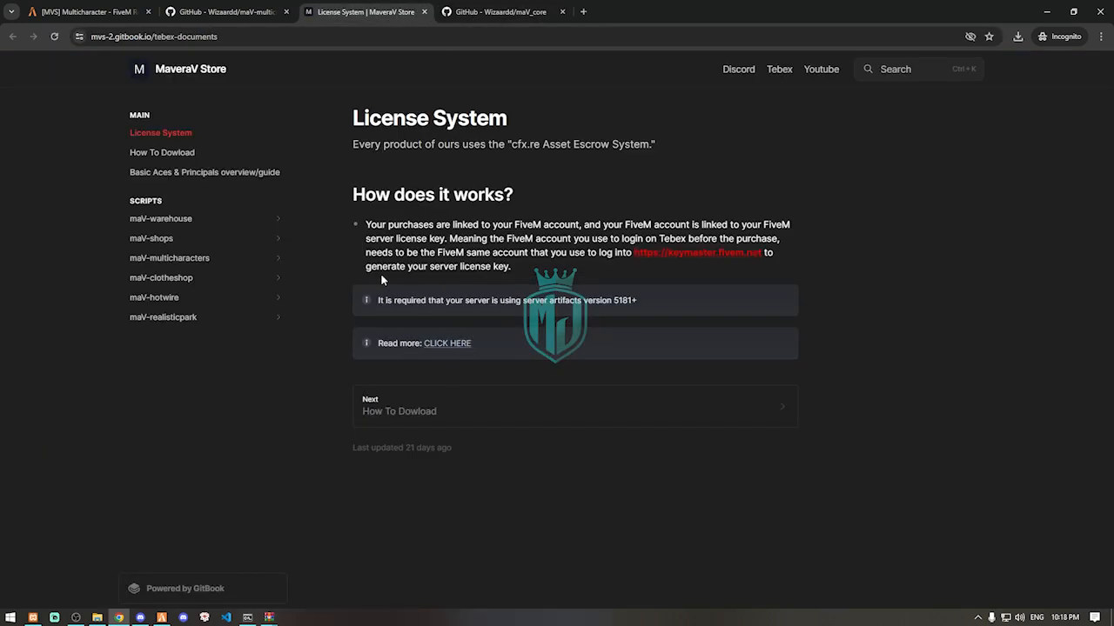
pyautogui.moveTo(261, 259)
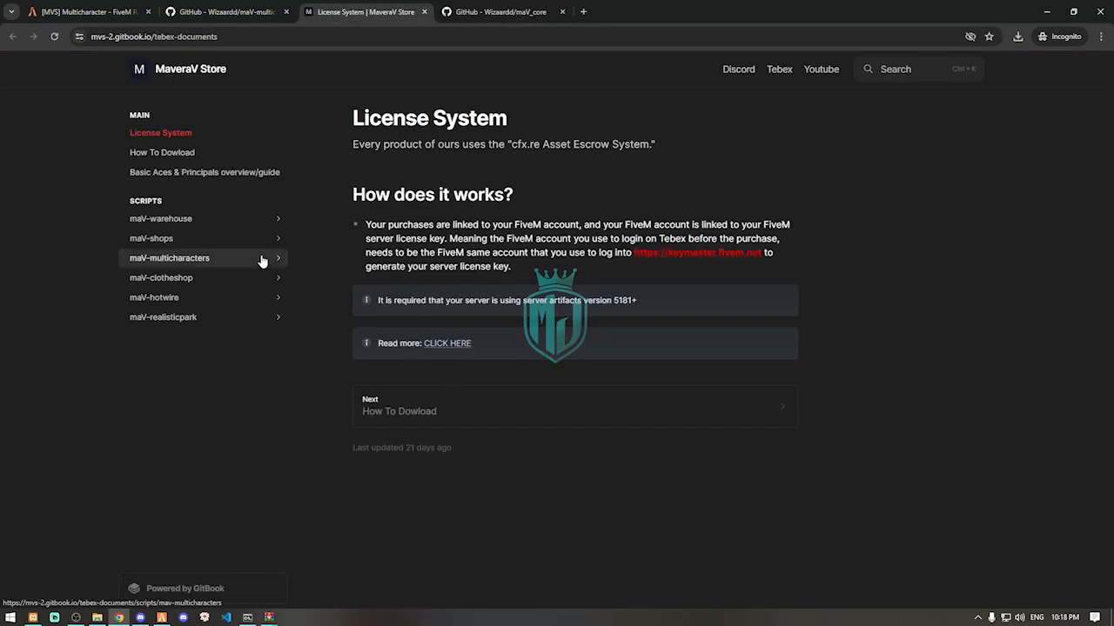
pyautogui.click(170, 258)
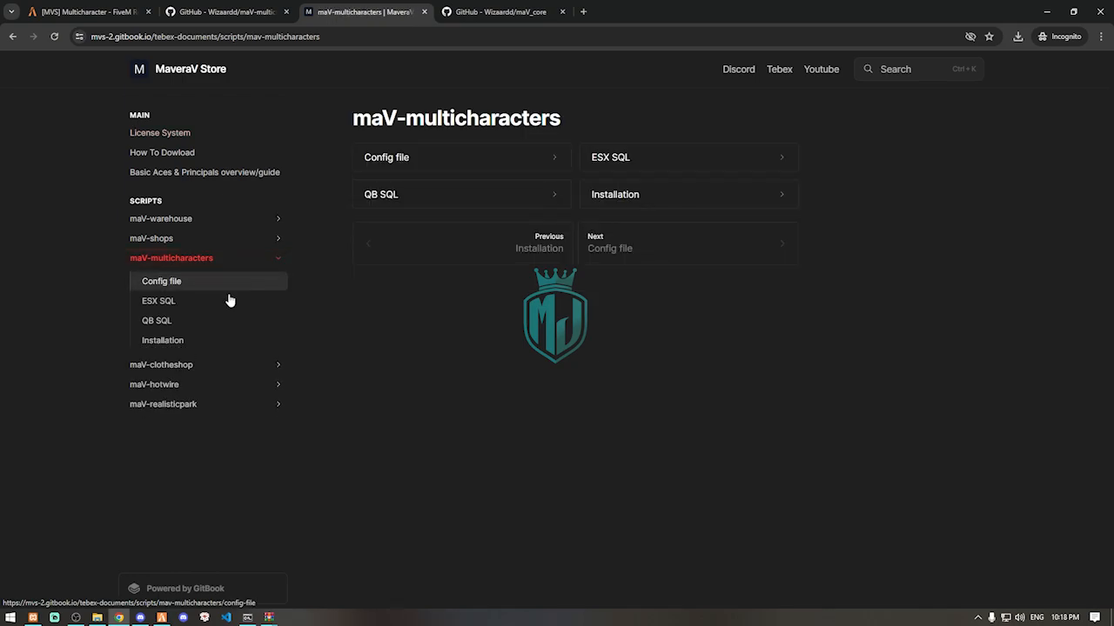
pyautogui.click(162, 281)
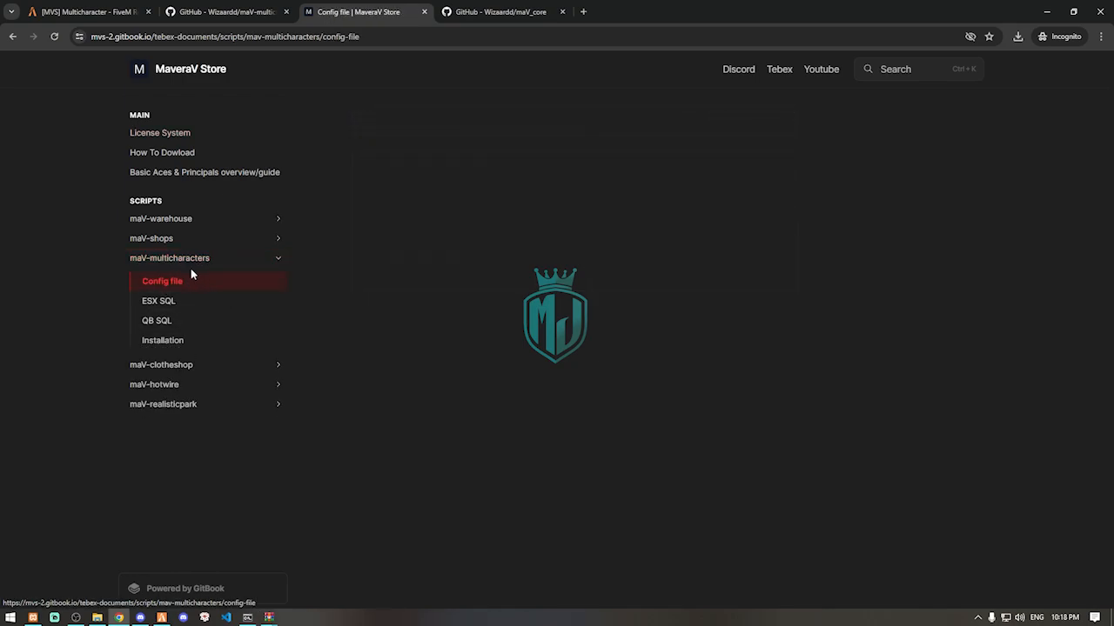
pyautogui.click(169, 257)
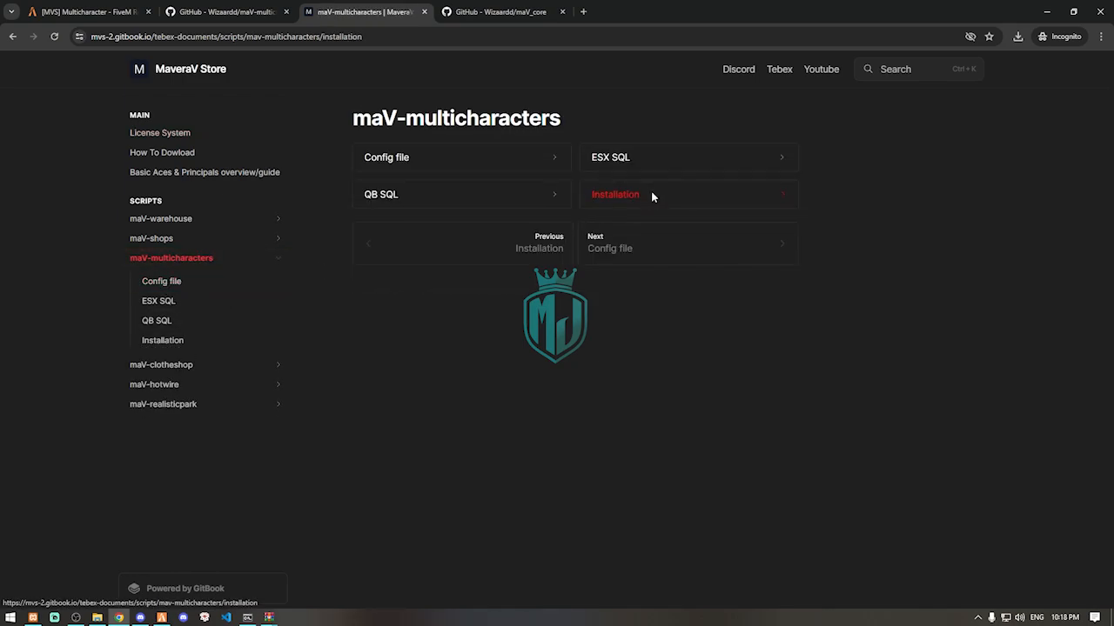
pyautogui.click(615, 194)
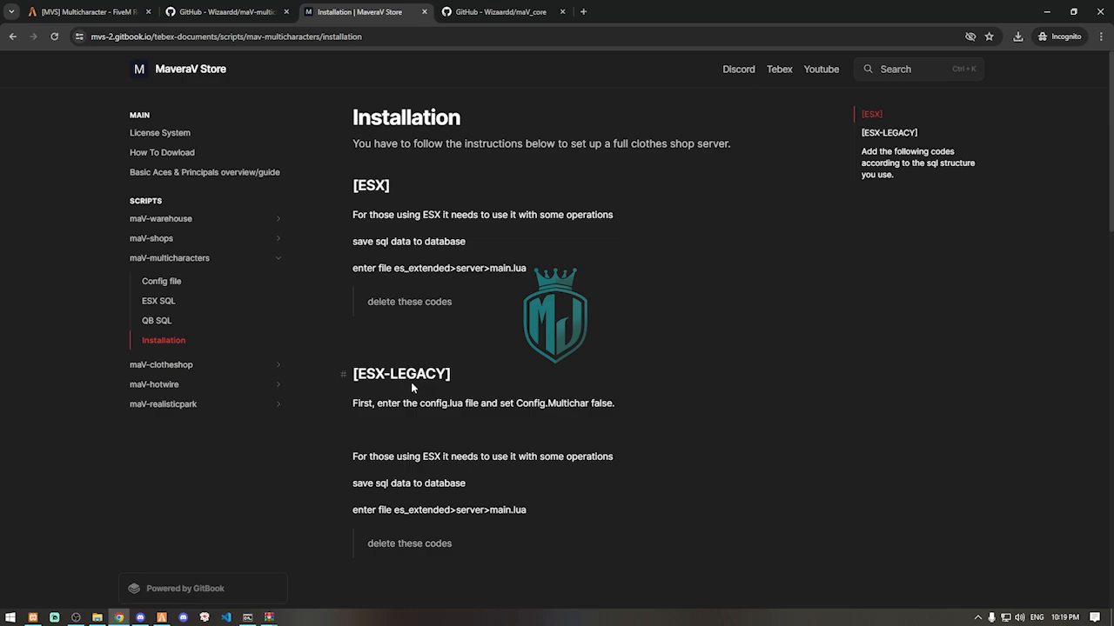
pyautogui.moveTo(422, 321)
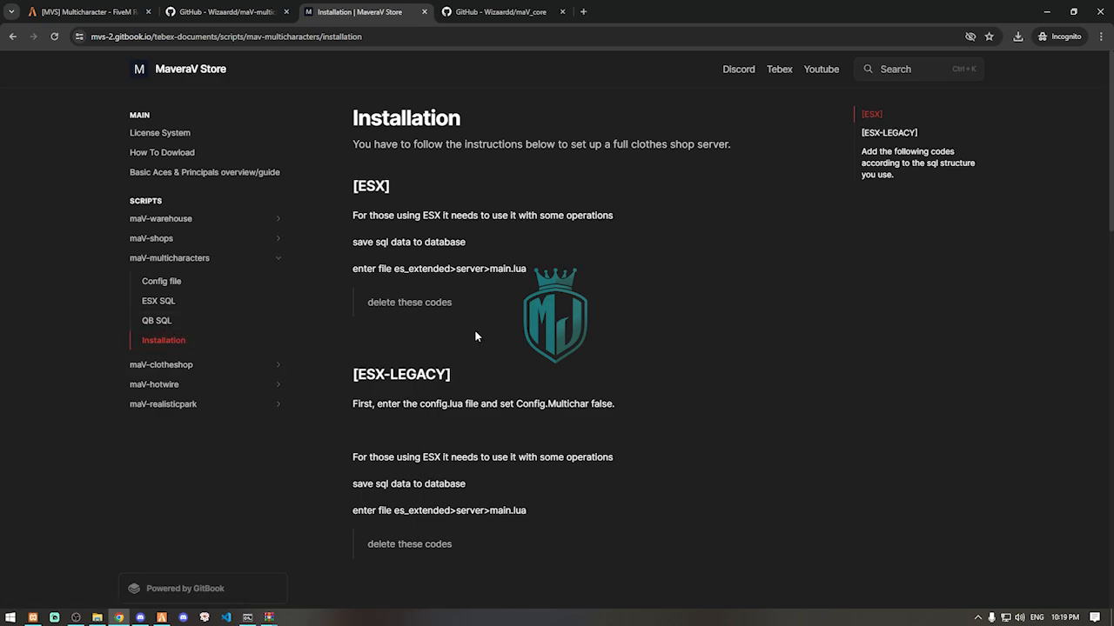
pyautogui.click(157, 320)
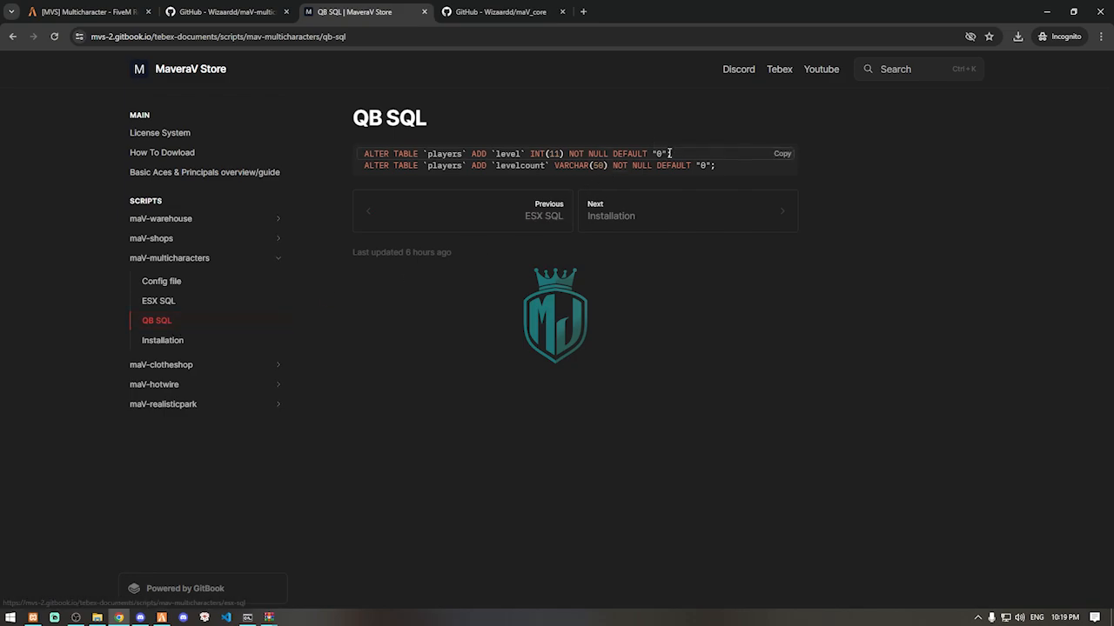
pyautogui.moveTo(773, 201)
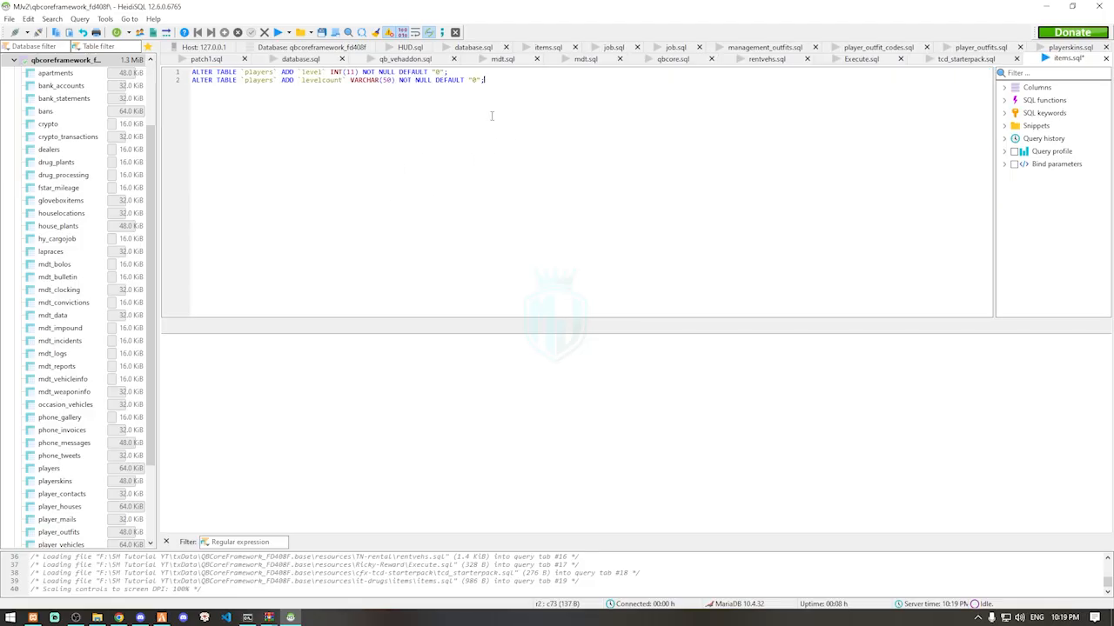
# Run the two ALTER TABLE statements adding level and levelcount to players.
pyautogui.click(267, 32)
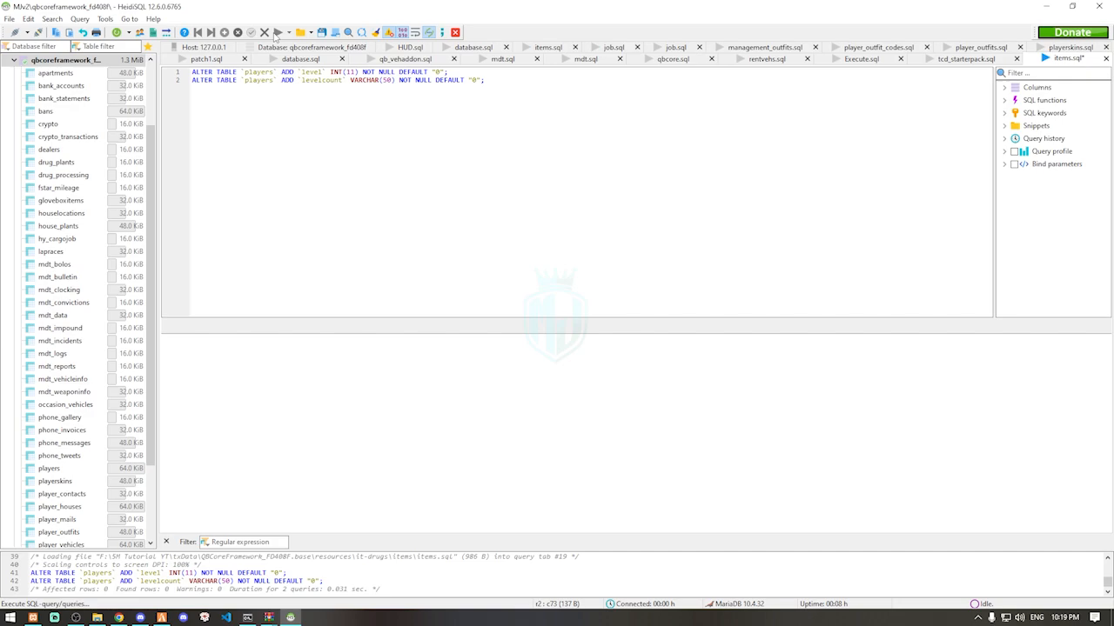
pyautogui.click(454, 32)
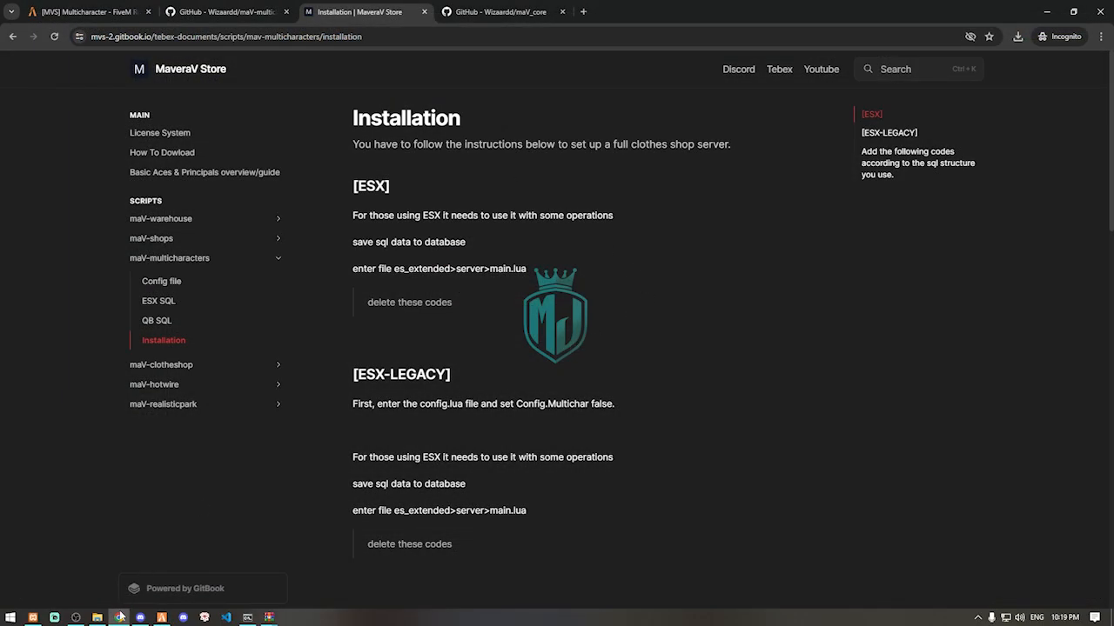
# Go to the server's resources folder and open the maV_core folder.
pyautogui.click(97, 618)
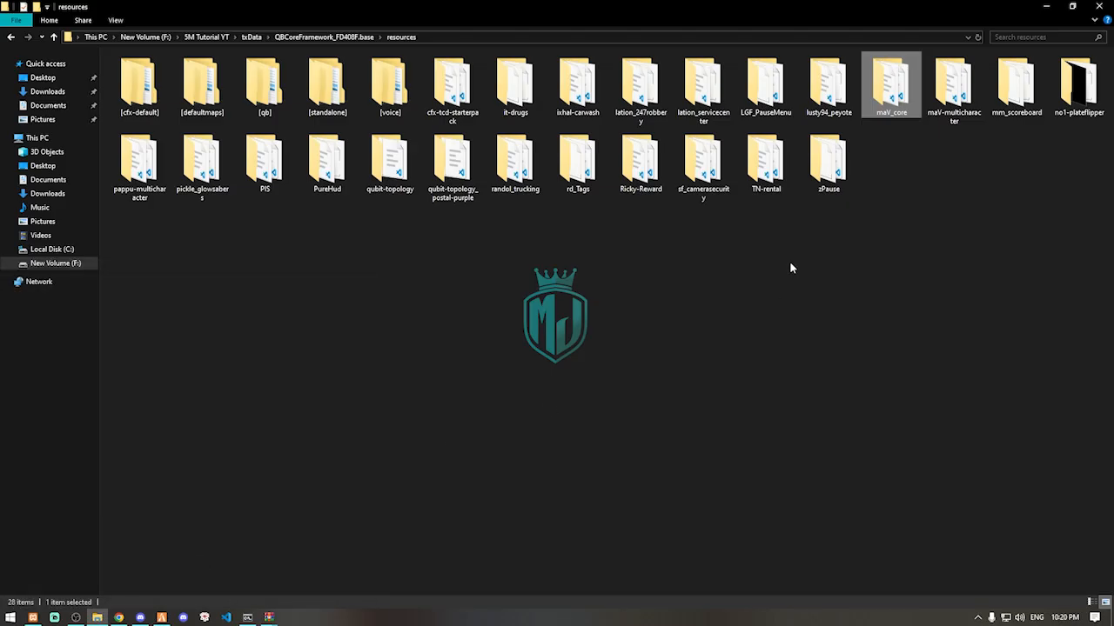
pyautogui.doubleClick(953, 83)
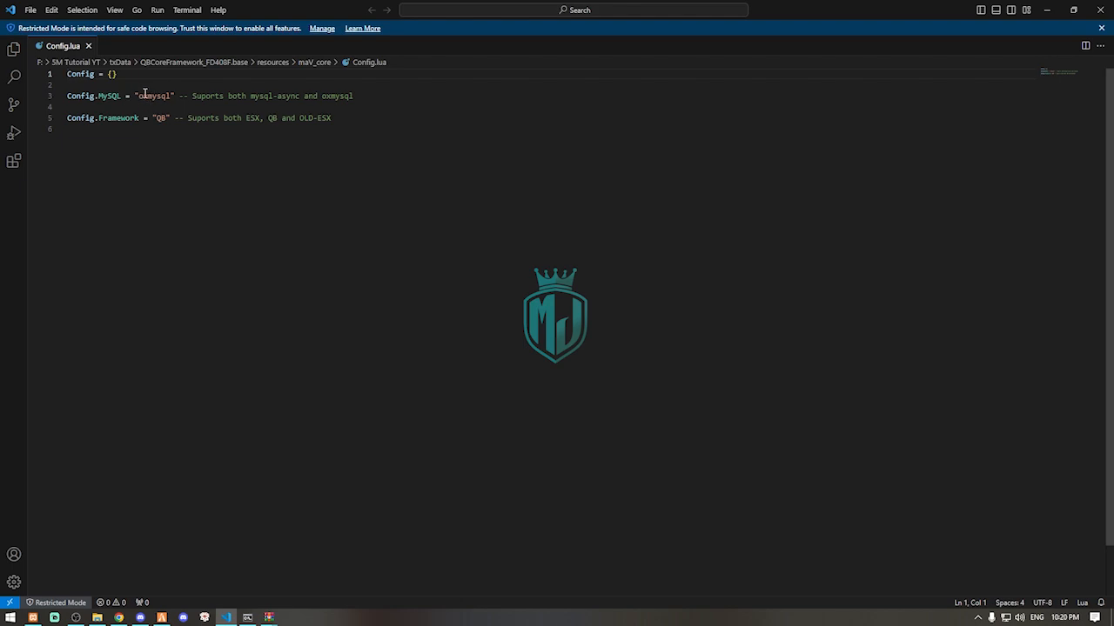
# Verify Config.MySQL is set to oxmysql in maV_core's Config.lua.
pyautogui.doubleClick(153, 95)
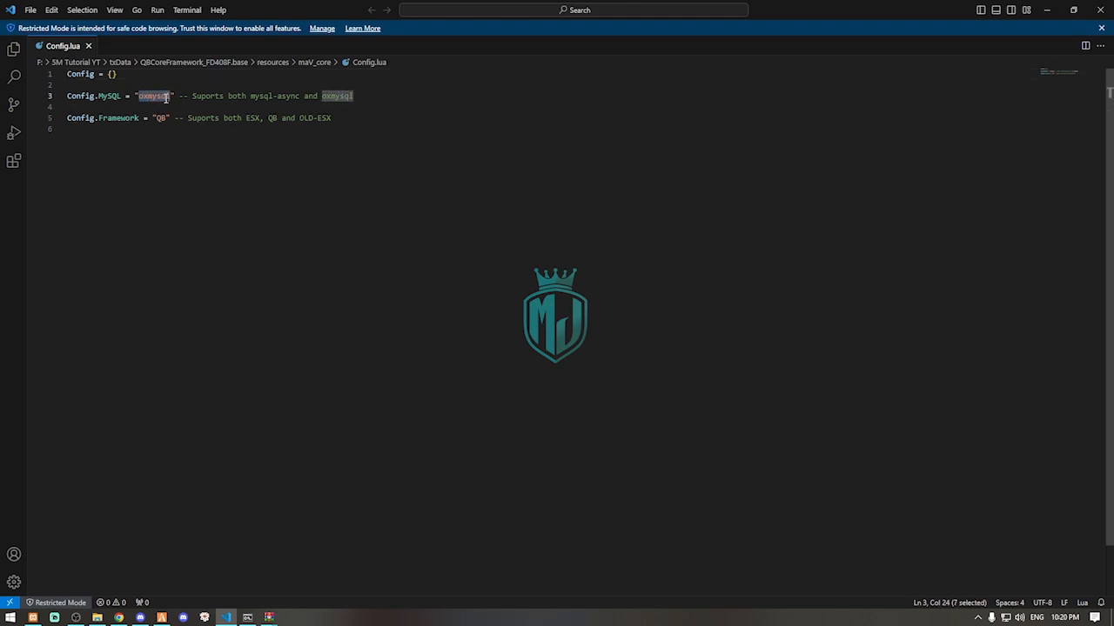
pyautogui.moveTo(168, 103)
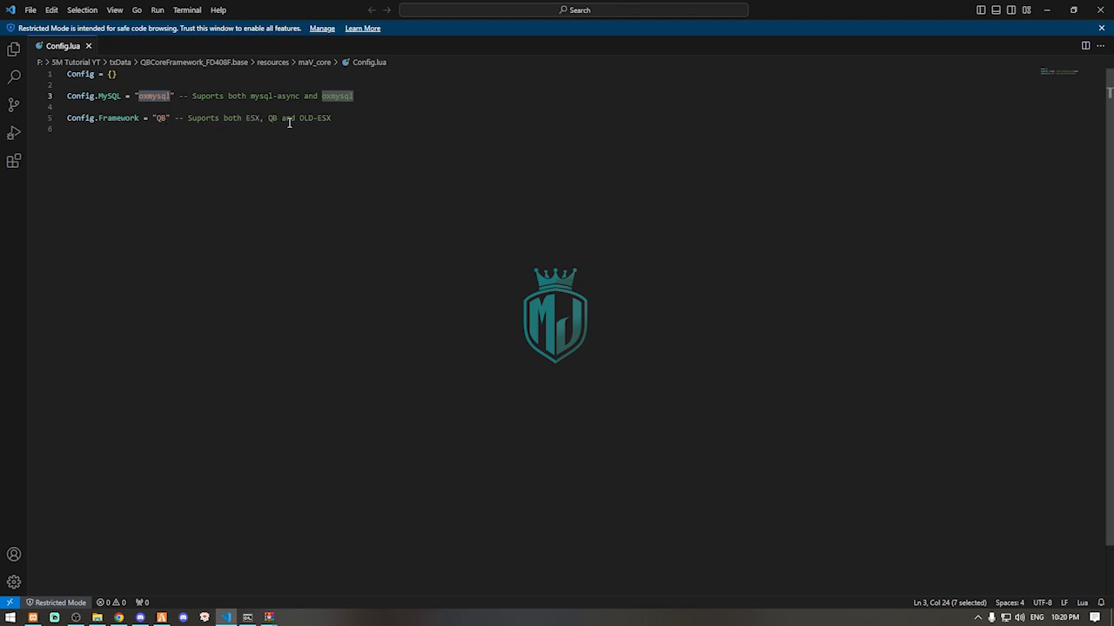
pyautogui.moveTo(160, 131)
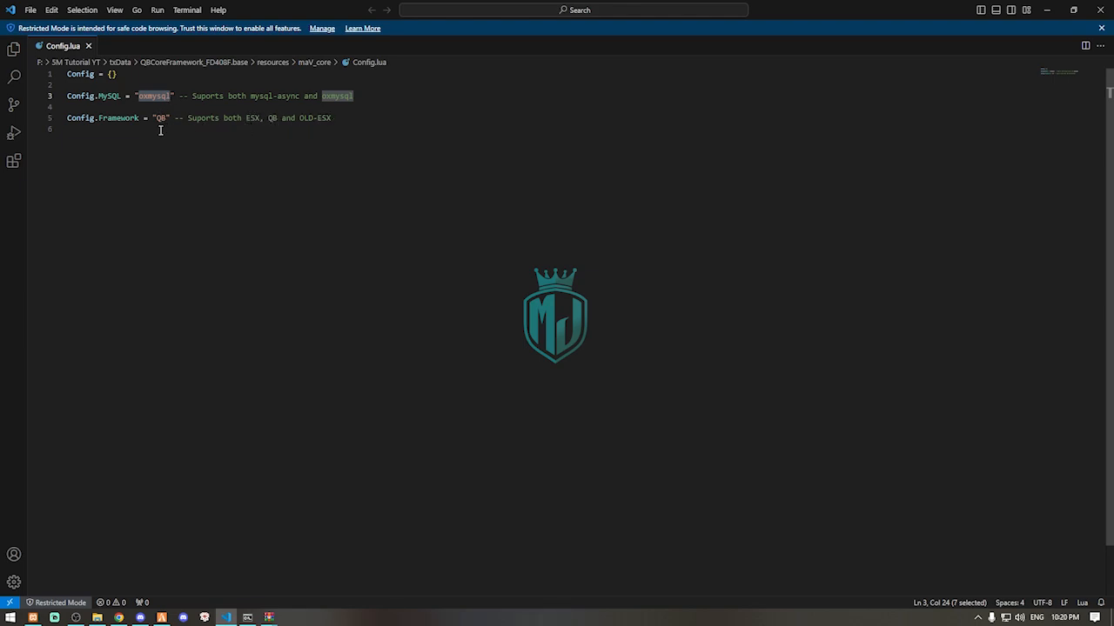
pyautogui.moveTo(257, 12)
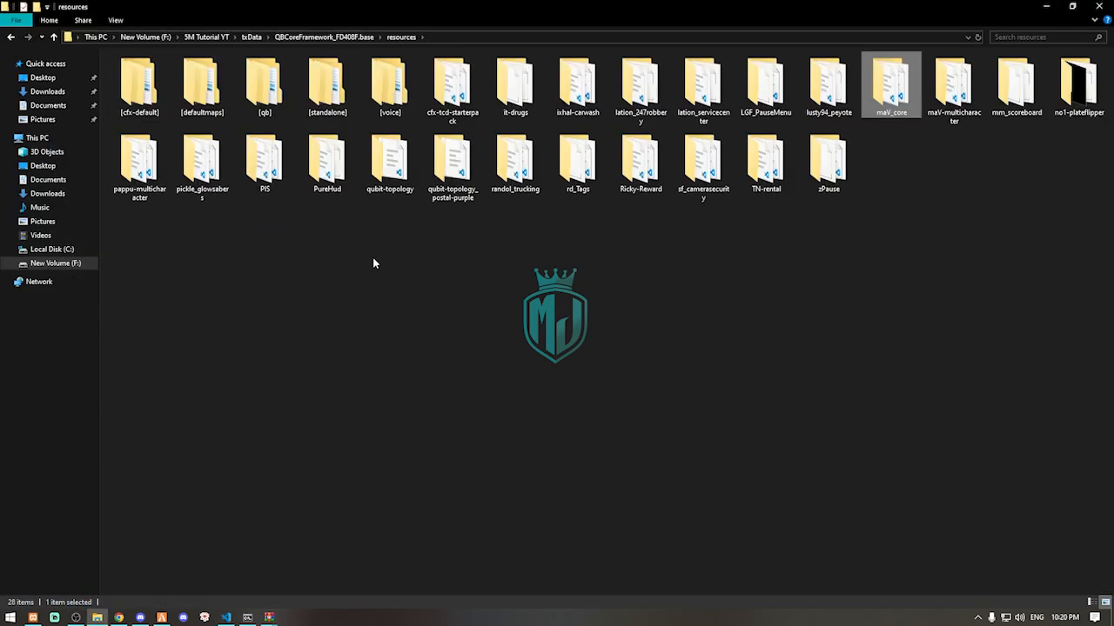
pyautogui.doubleClick(265, 87)
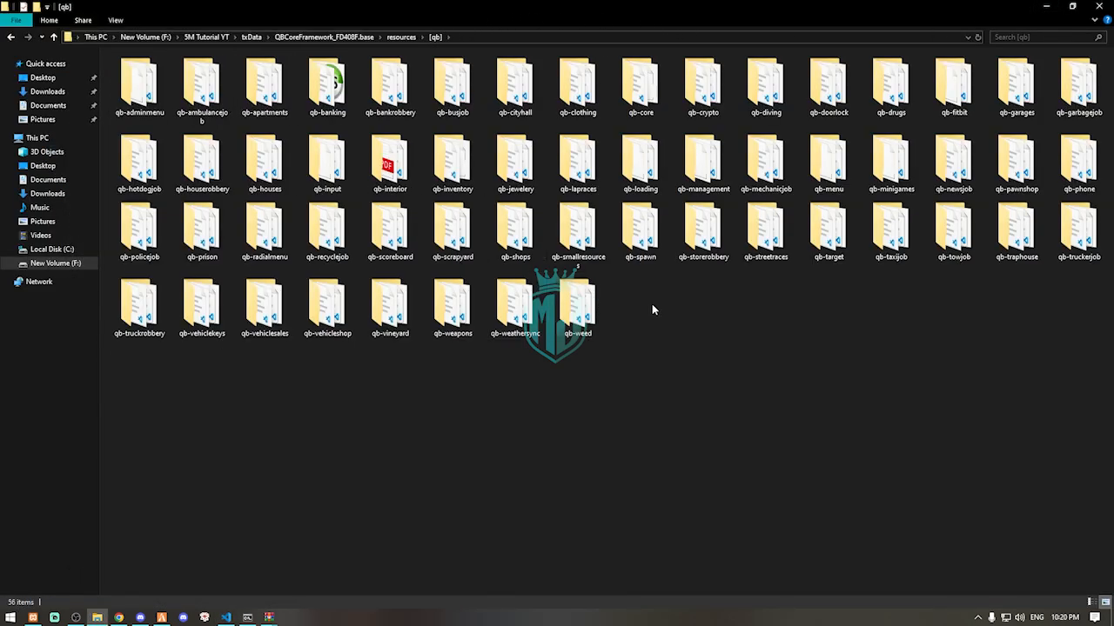
pyautogui.click(327, 83)
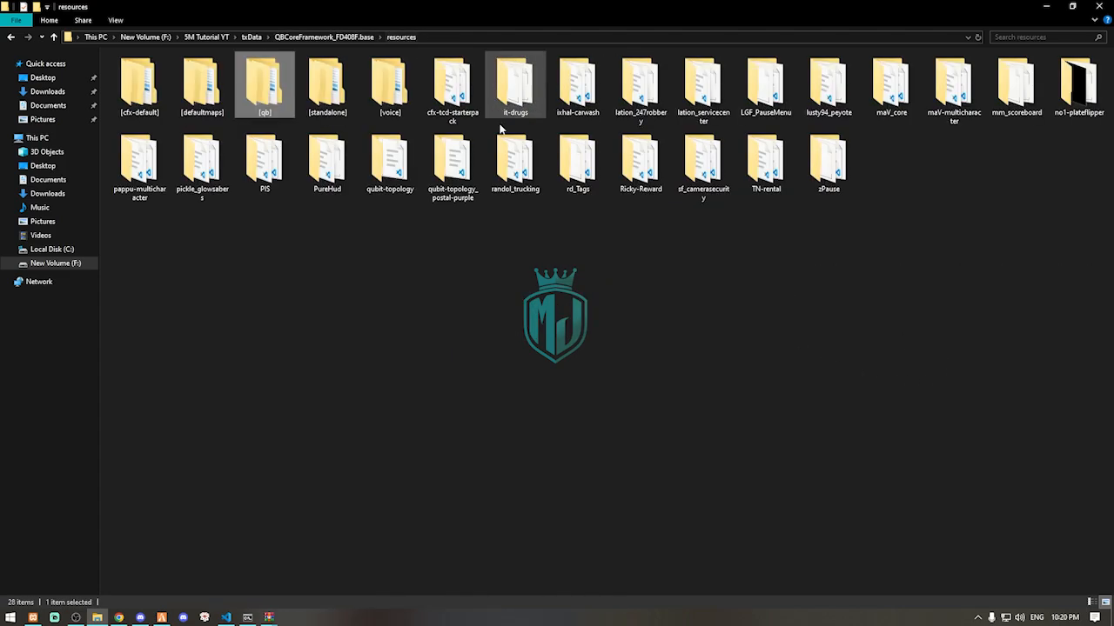
pyautogui.click(139, 161)
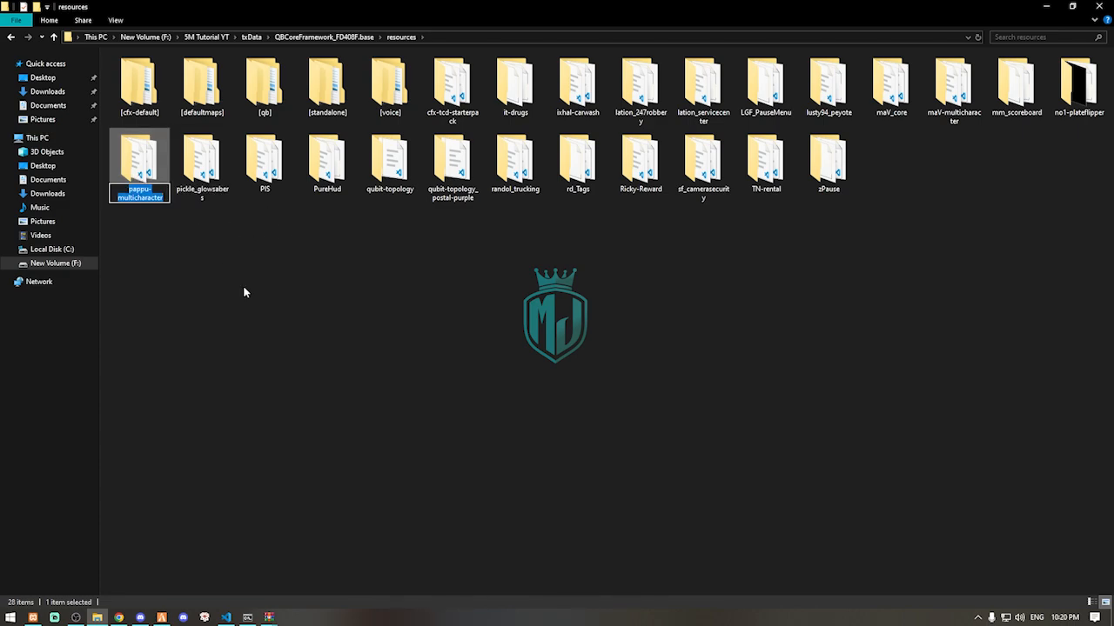
pyautogui.press('alt+tab')
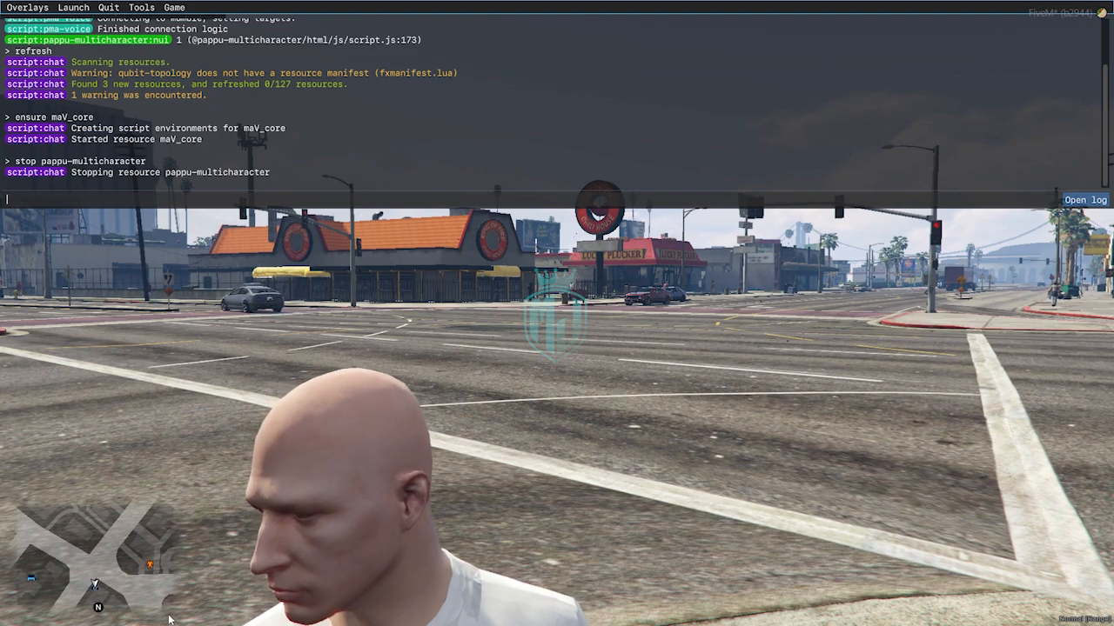
# Run refresh and ensure maV-multicharacter in the F8 console, confirming the folder name.
pyautogui.write('refresh')
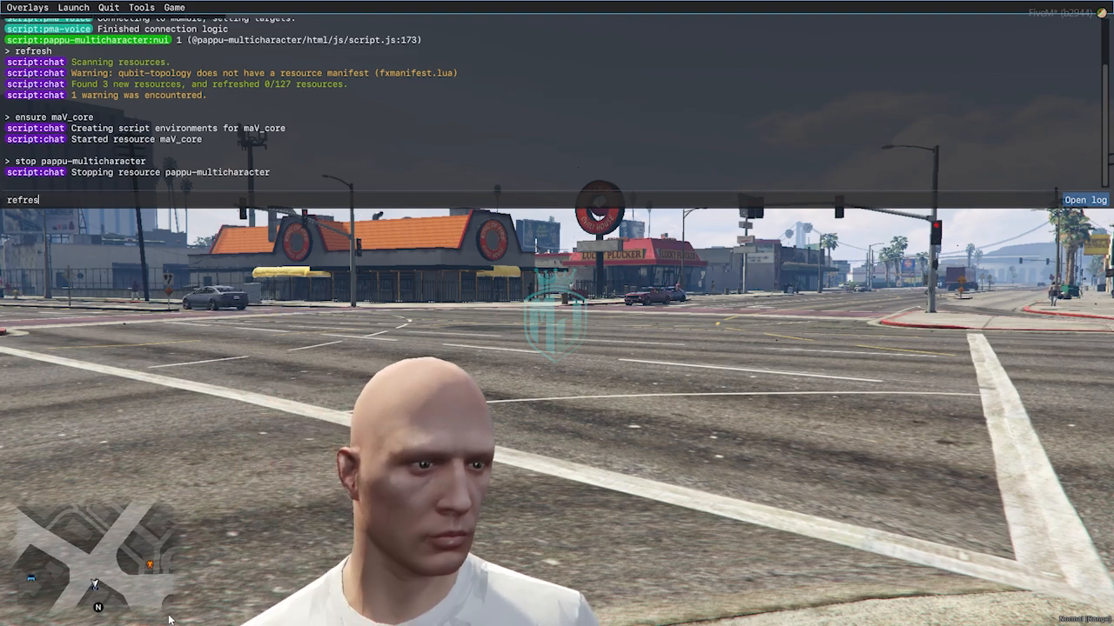
pyautogui.write('ensurew')
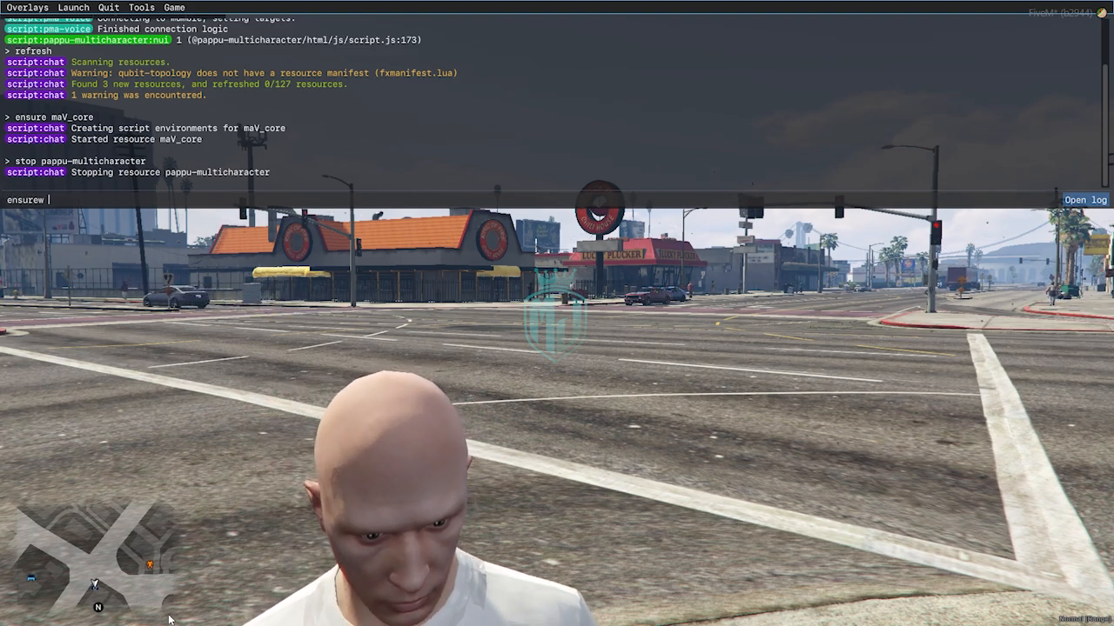
pyautogui.click(15, 618)
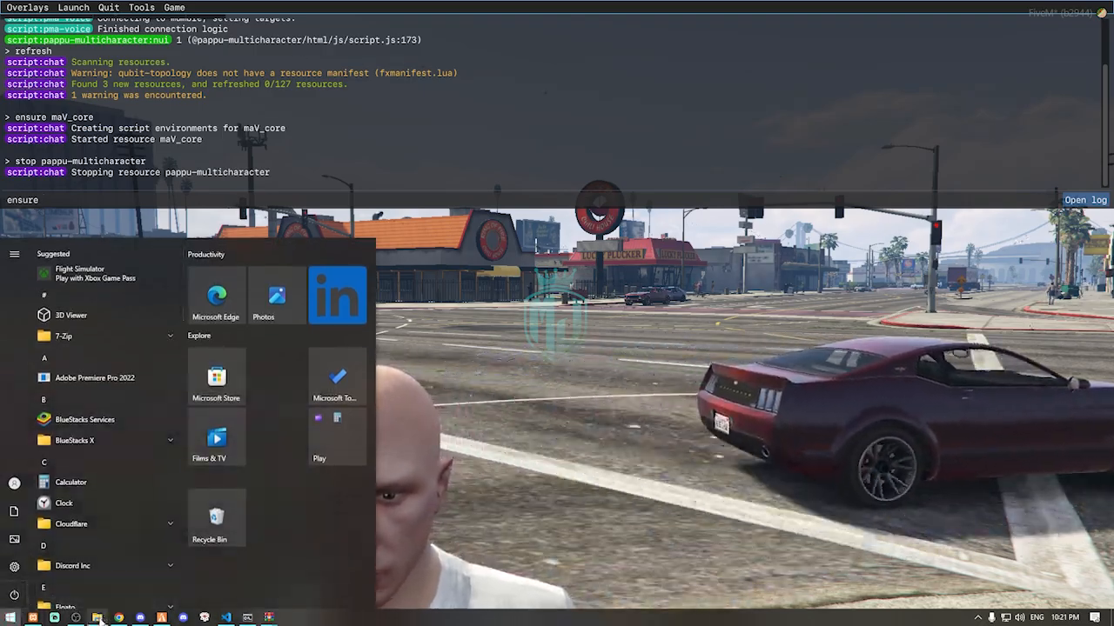
pyautogui.click(96, 617)
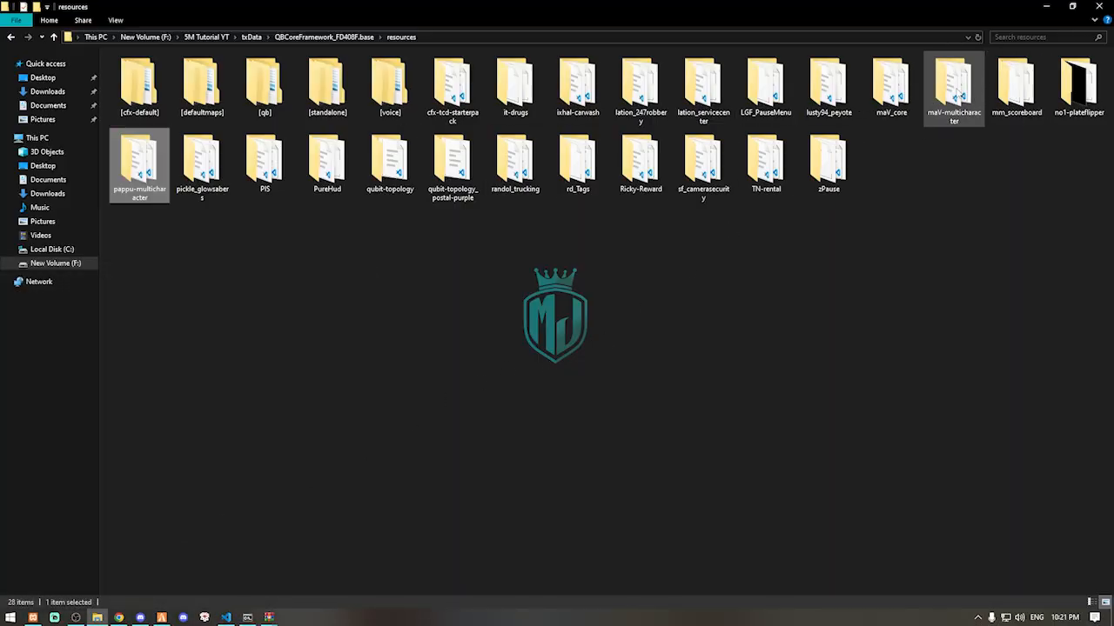
pyautogui.click(953, 87)
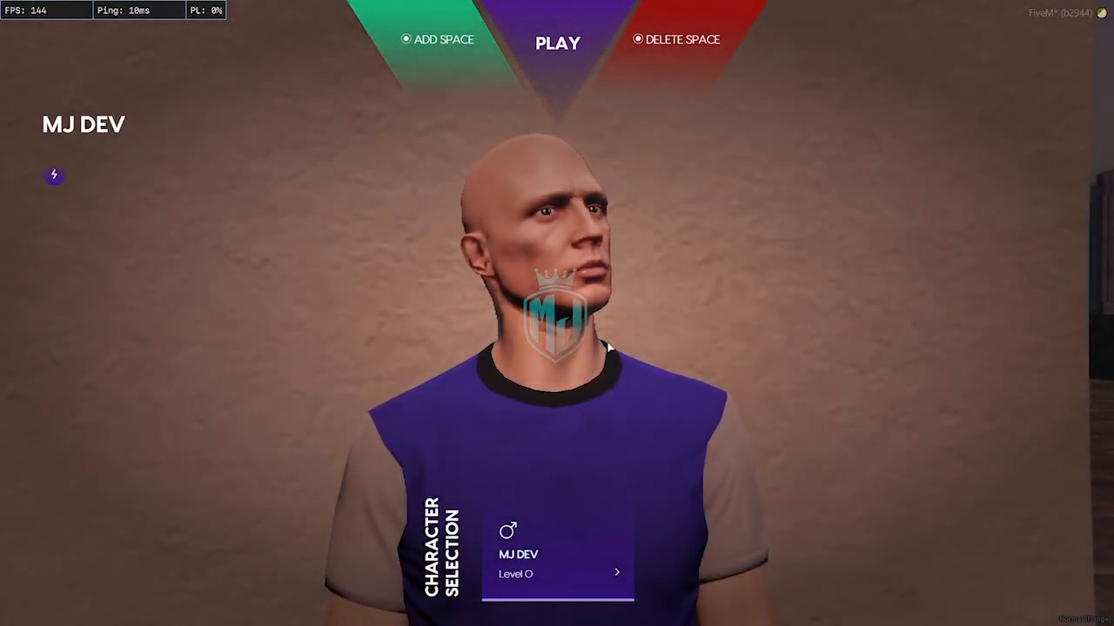
pyautogui.click(53, 175)
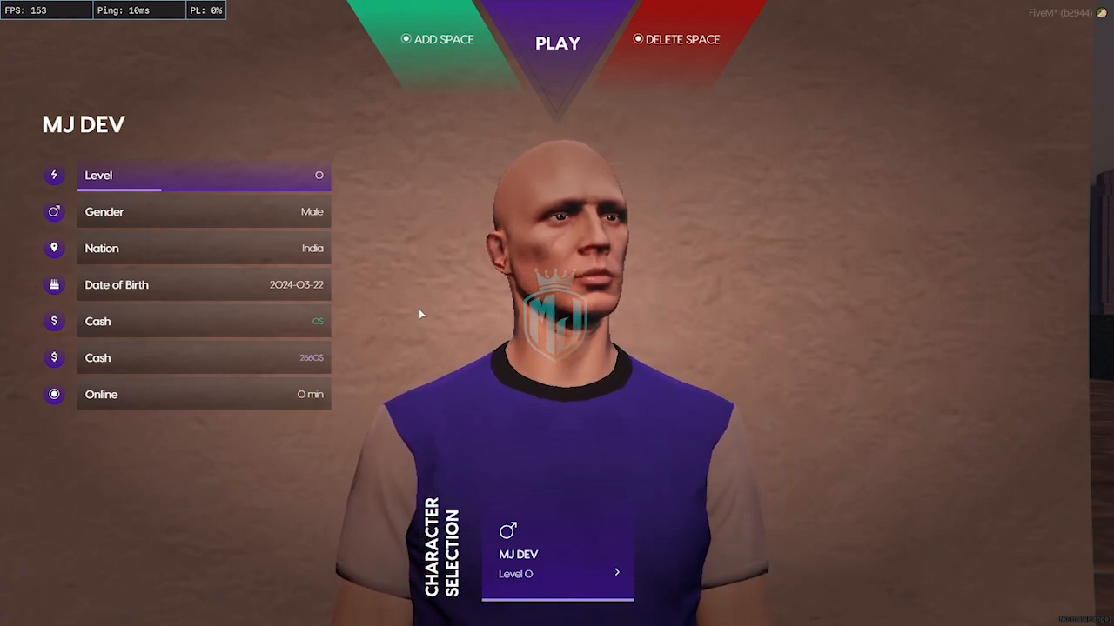
pyautogui.click(437, 39)
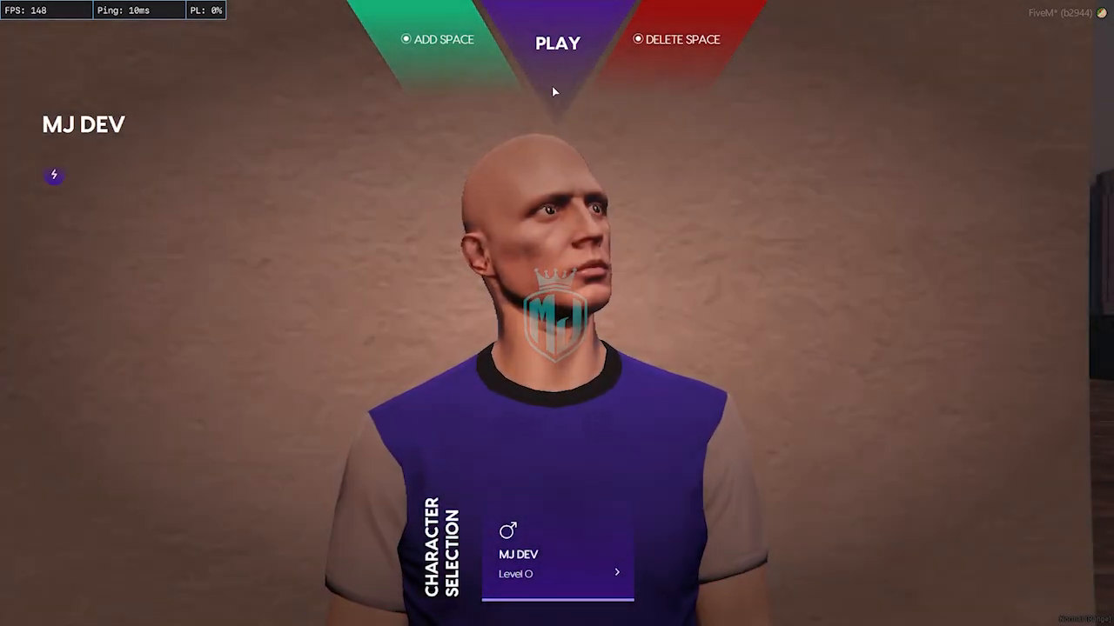
# Play the MJ DEV character and spawn at its Last Location.
pyautogui.click(558, 42)
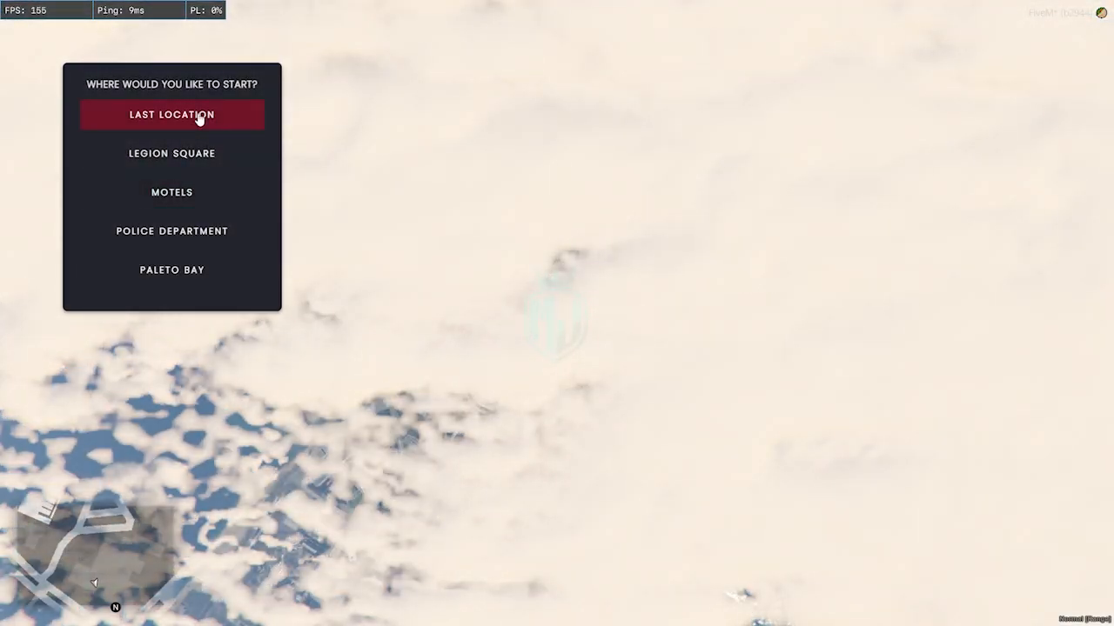
pyautogui.click(172, 114)
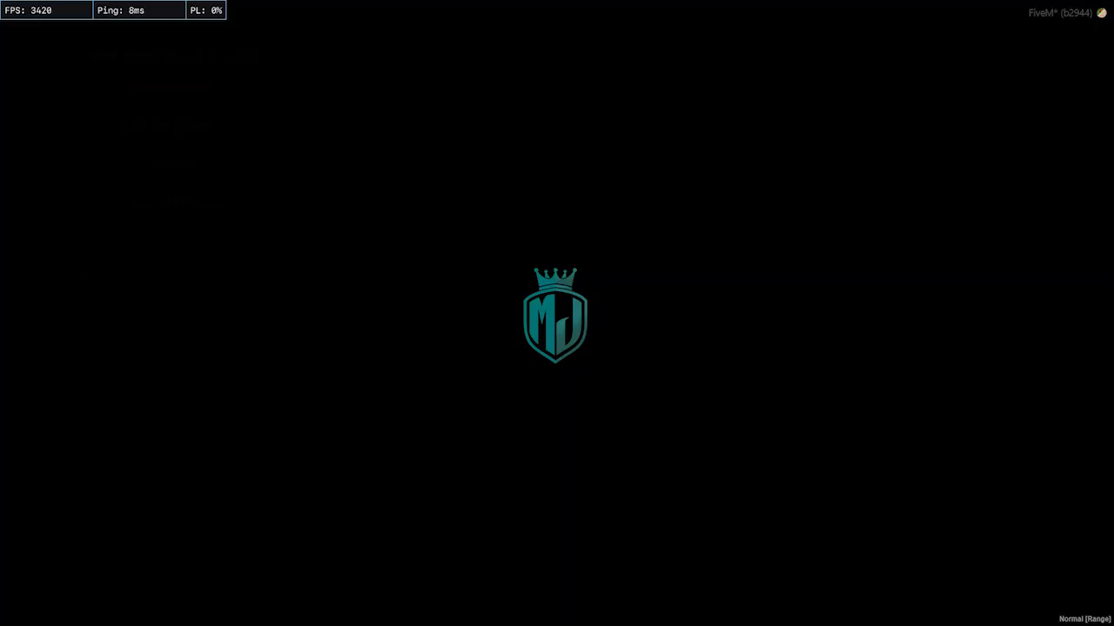